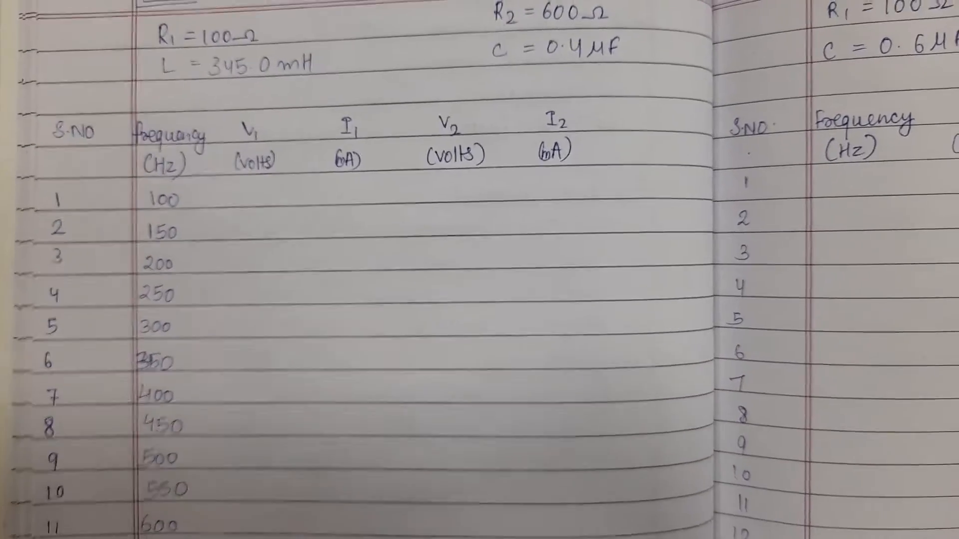
{"action": "scroll", "scroll_direction": "down", "scroll_amount": 3}
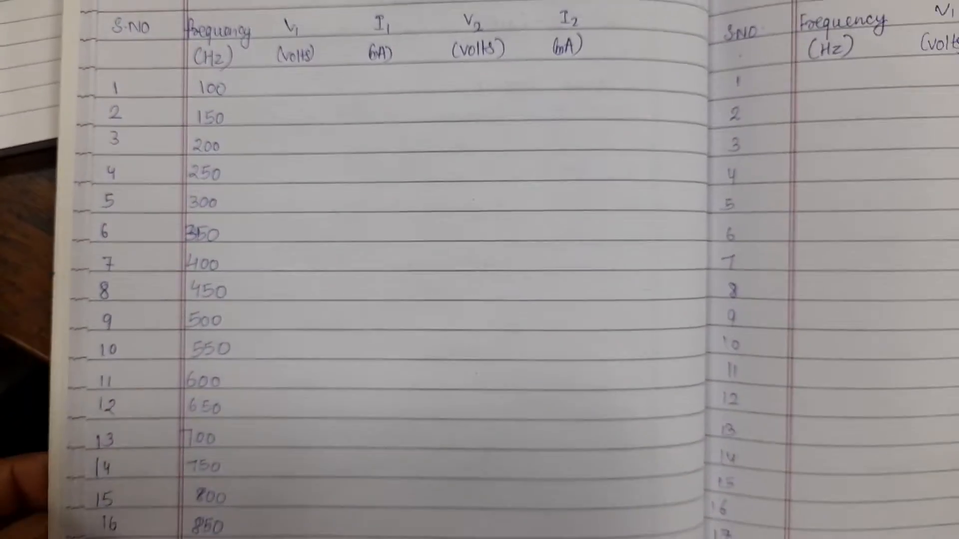